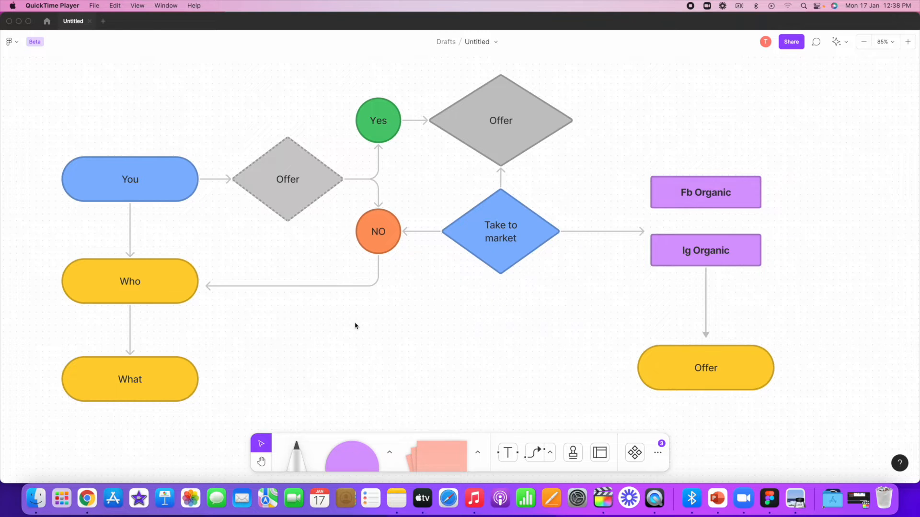
{"action": "mouse_move", "coordinate": [194, 327]}
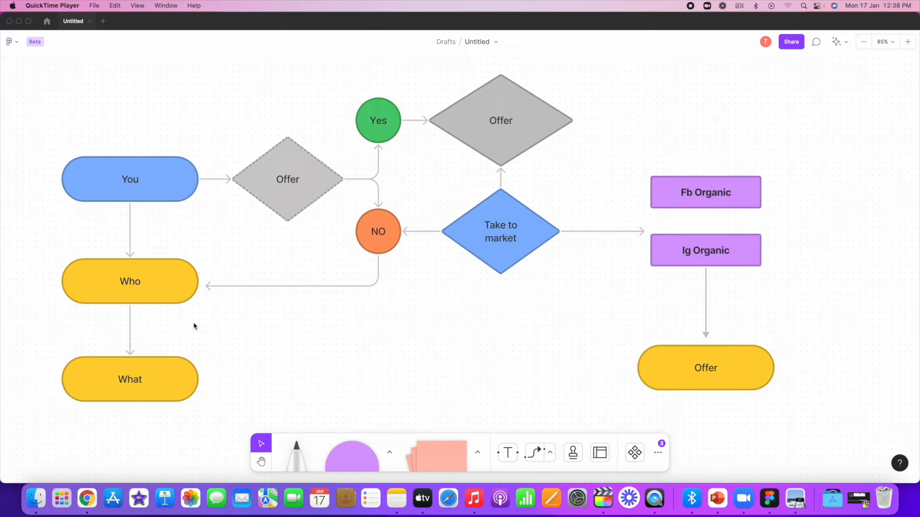
{"action": "mouse_move", "coordinate": [120, 272]}
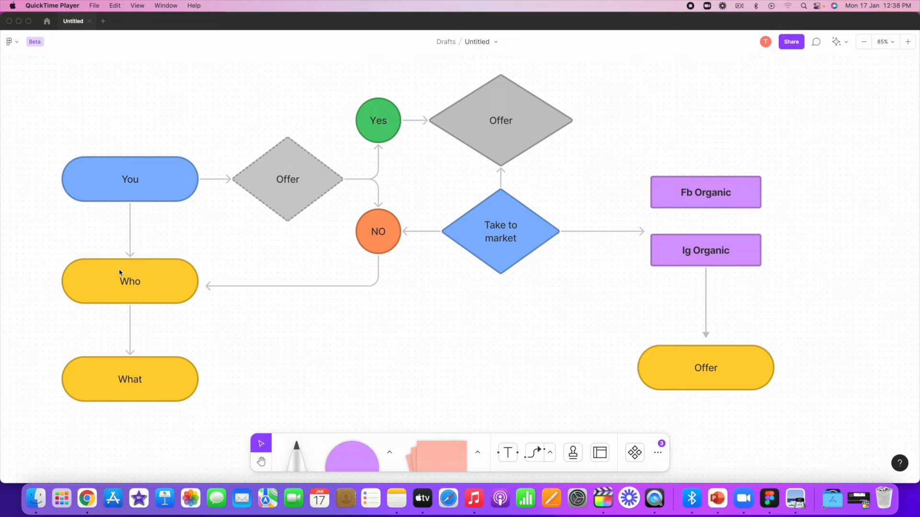
{"action": "mouse_move", "coordinate": [224, 358]}
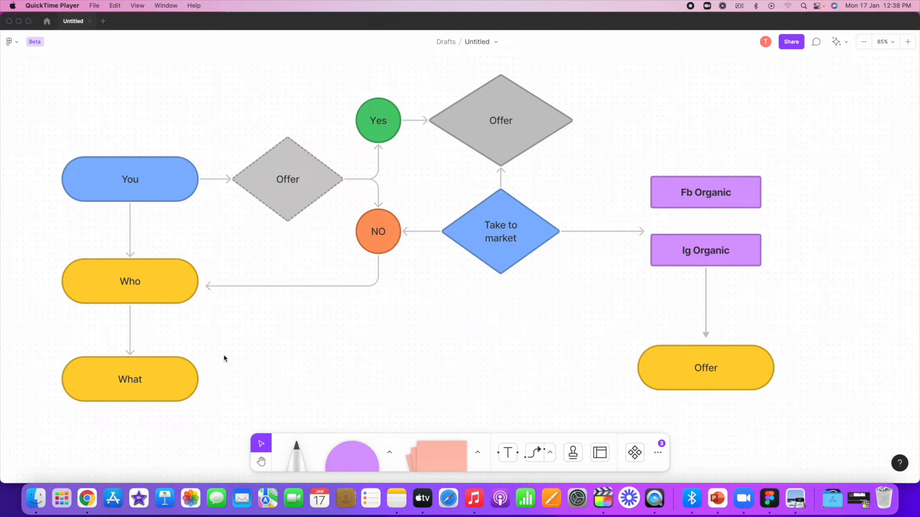
{"action": "mouse_move", "coordinate": [787, 198]}
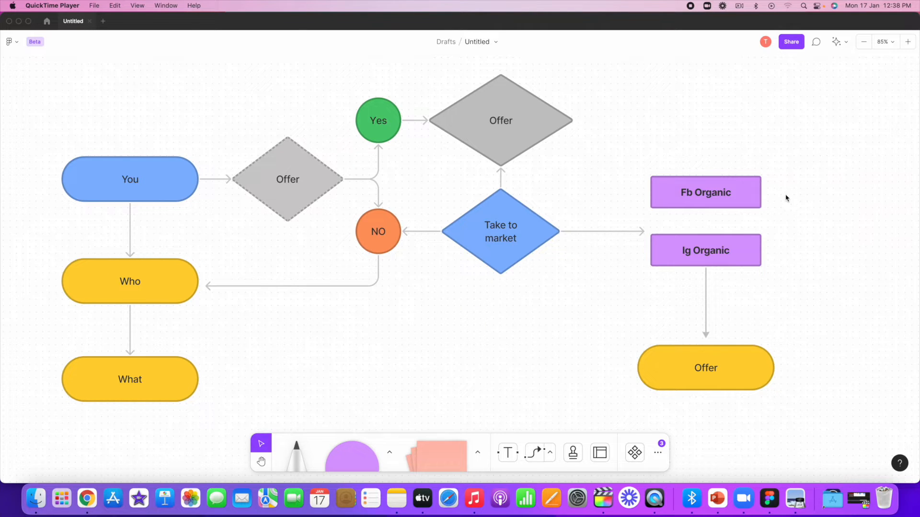
{"action": "mouse_move", "coordinate": [786, 166]}
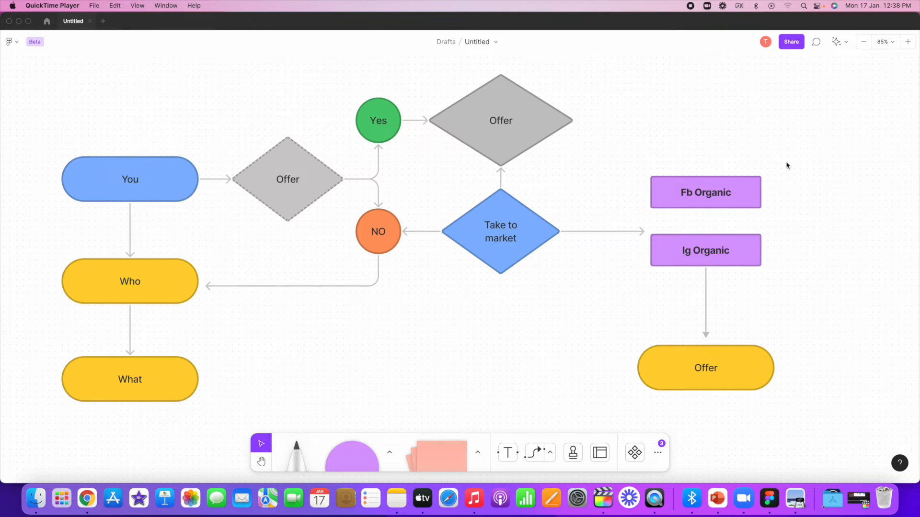
{"action": "mouse_move", "coordinate": [721, 204]}
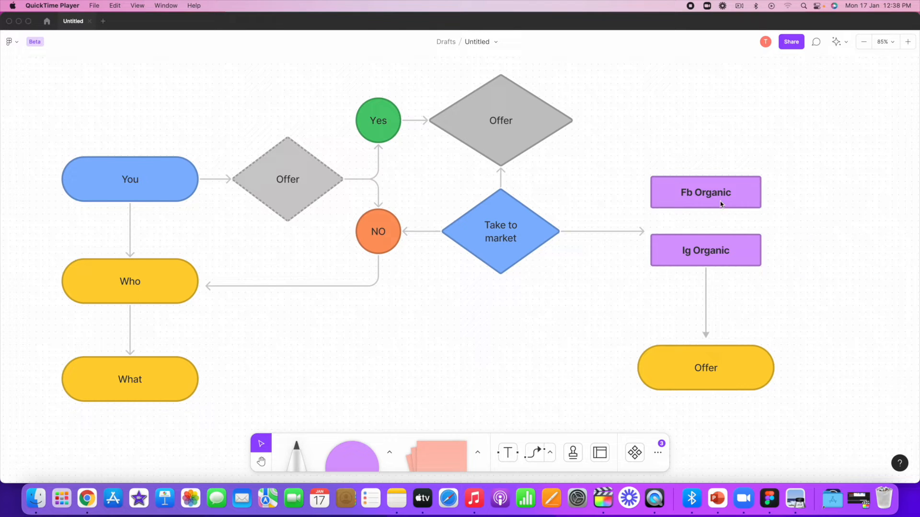
{"action": "mouse_move", "coordinate": [778, 269]}
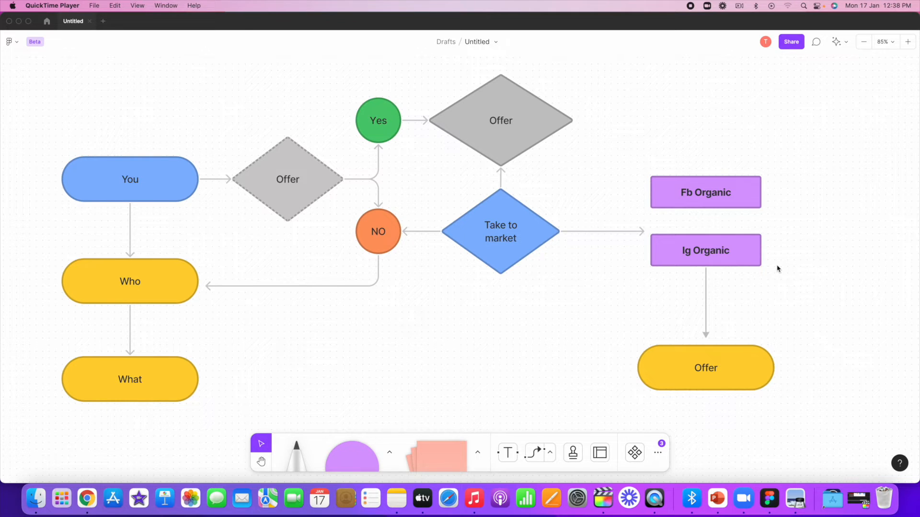
{"action": "mouse_move", "coordinate": [118, 131]}
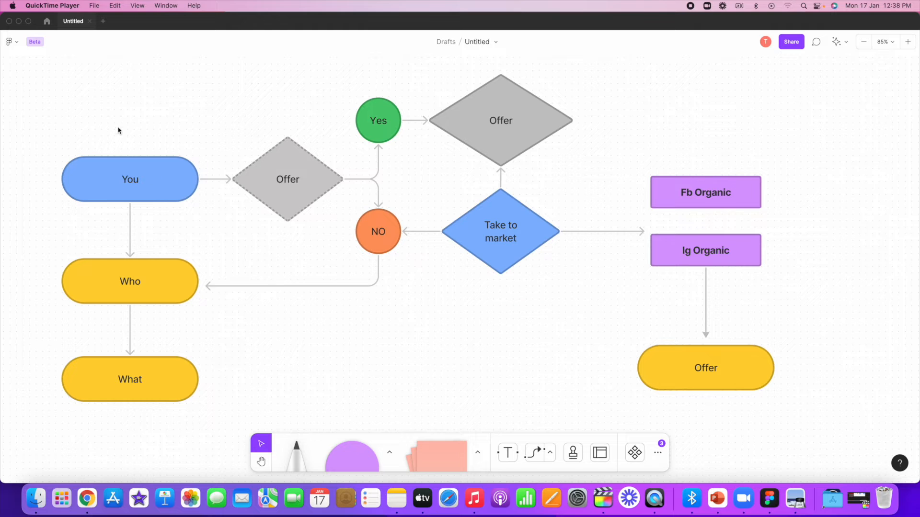
{"action": "mouse_move", "coordinate": [74, 272]}
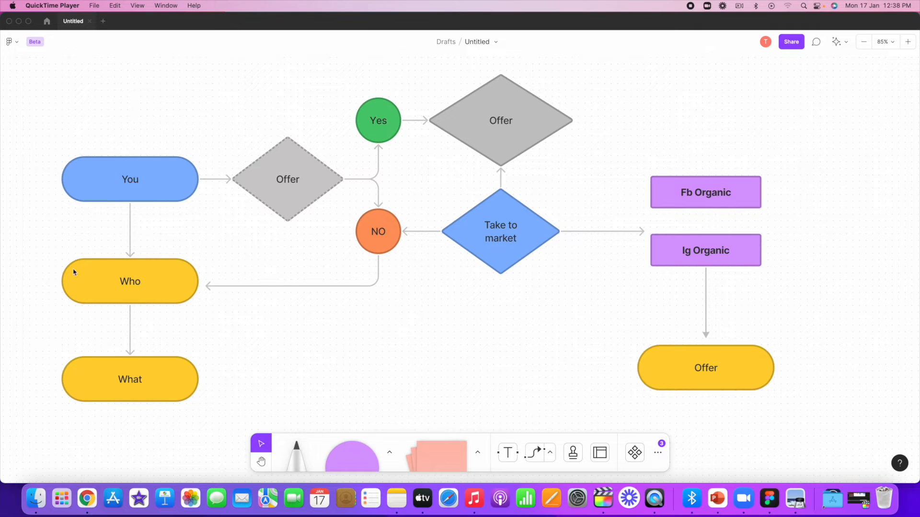
{"action": "mouse_move", "coordinate": [138, 384]}
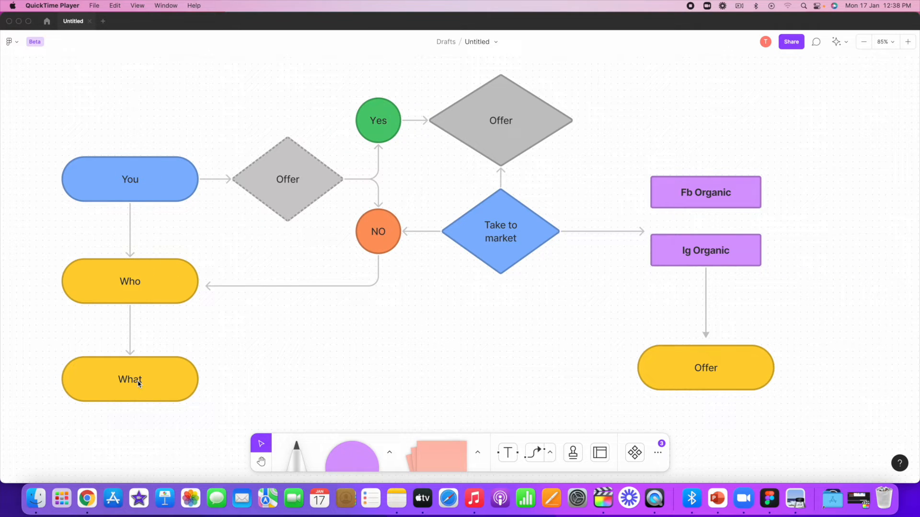
{"action": "mouse_move", "coordinate": [93, 272]}
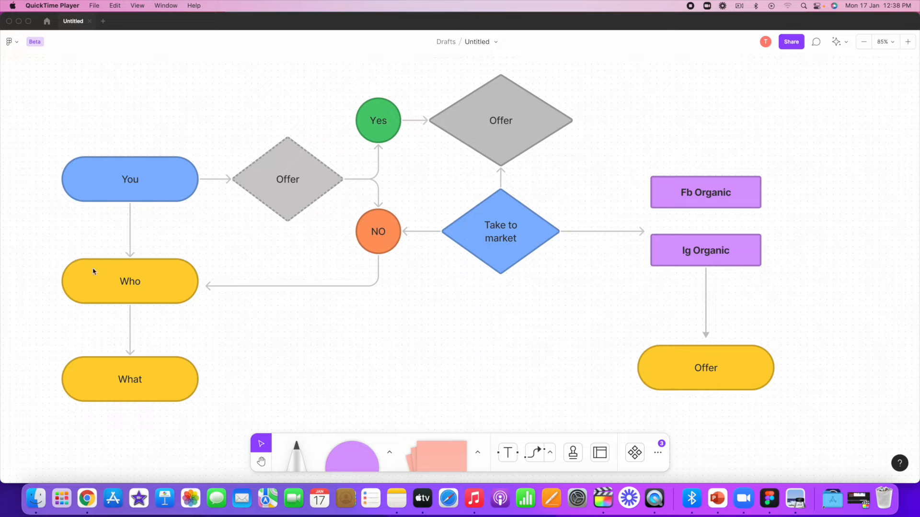
{"action": "mouse_move", "coordinate": [93, 211]}
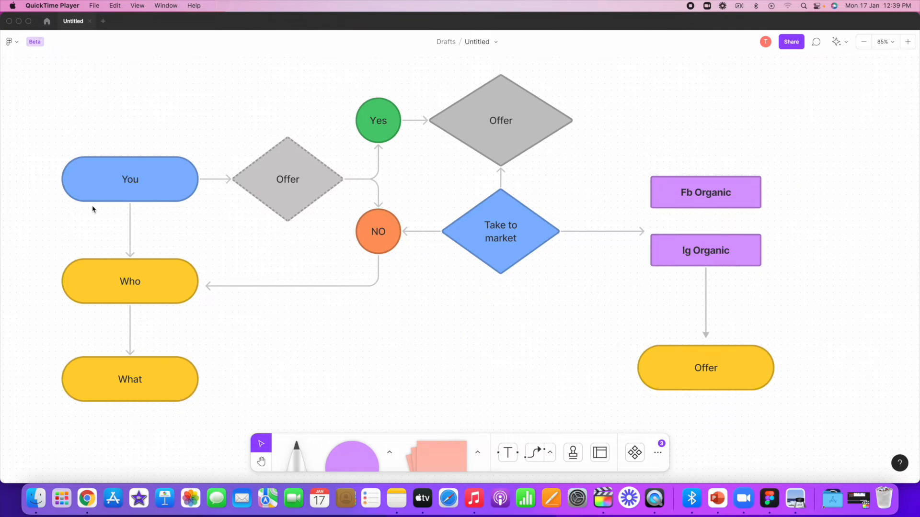
{"action": "mouse_move", "coordinate": [144, 26]}
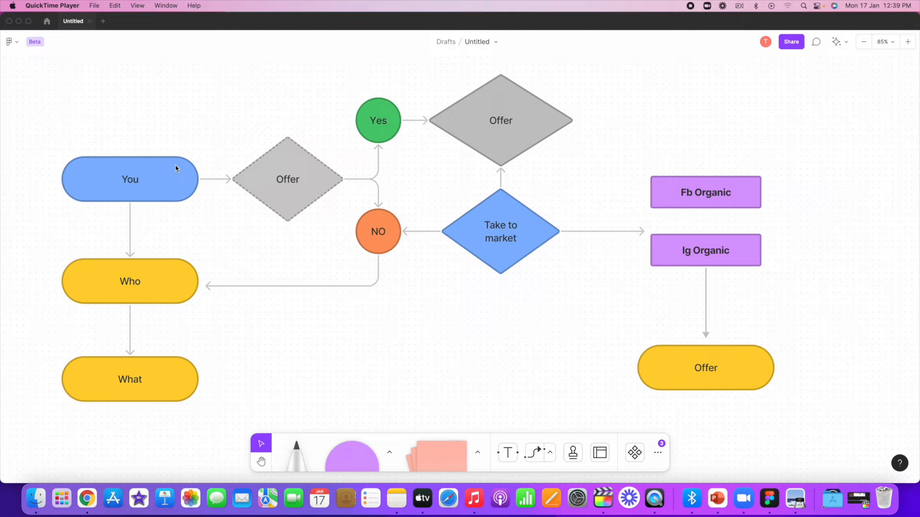
{"action": "mouse_move", "coordinate": [722, 167]}
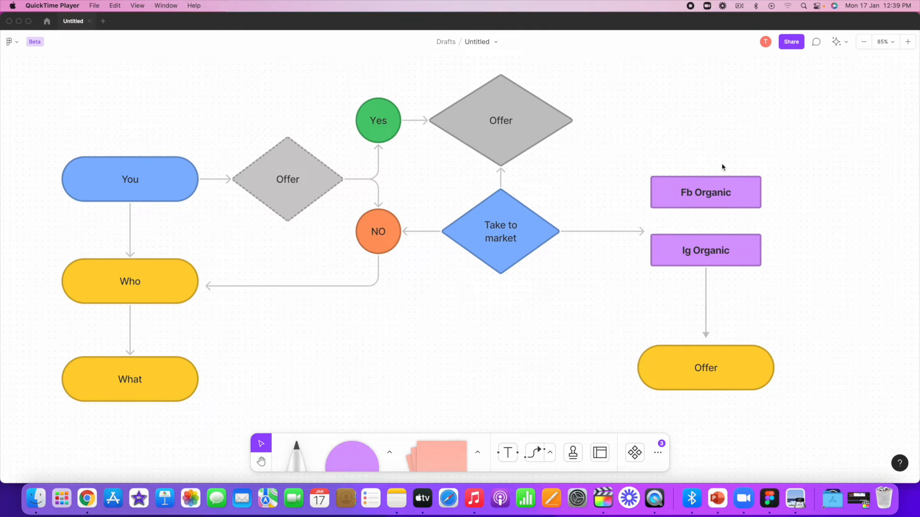
{"action": "mouse_move", "coordinate": [163, 114]}
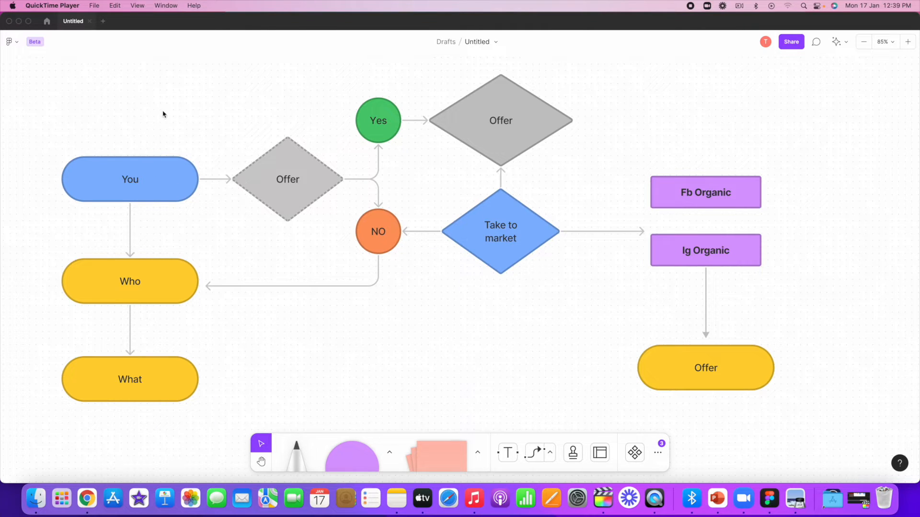
{"action": "mouse_move", "coordinate": [241, 215]}
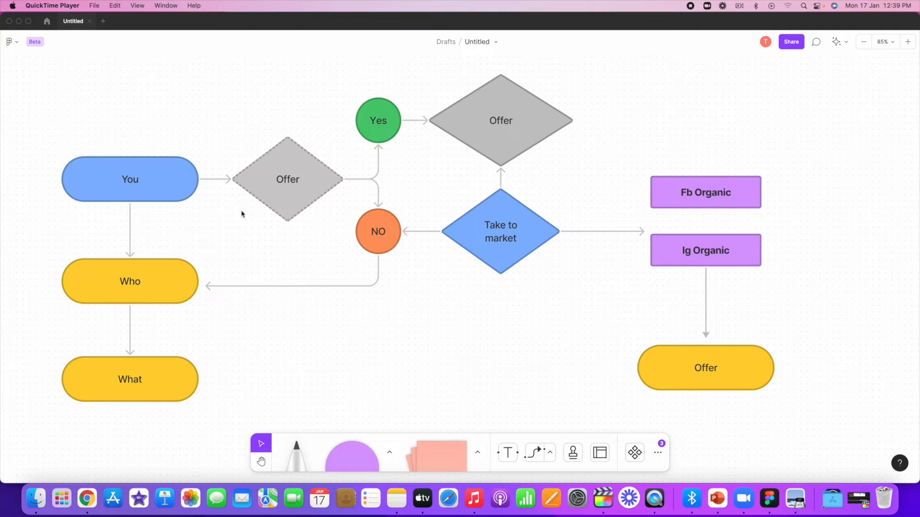
{"action": "mouse_move", "coordinate": [284, 187]}
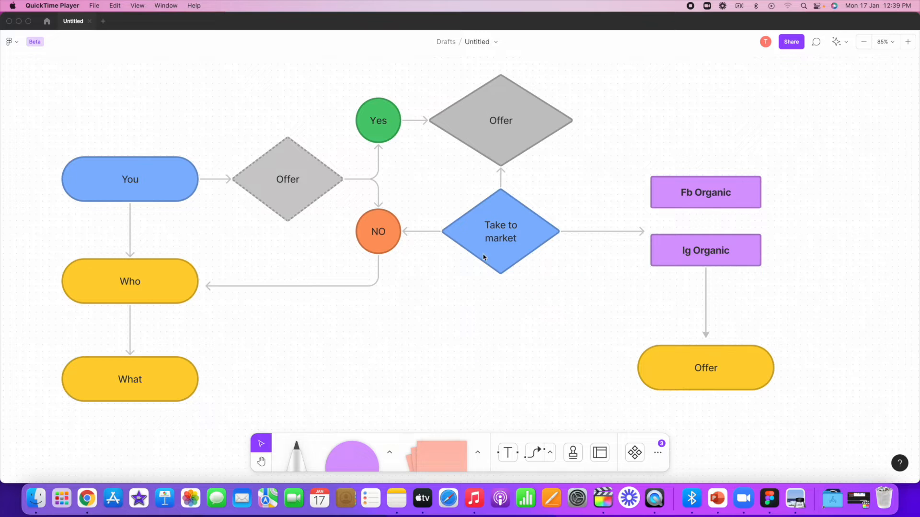
{"action": "mouse_move", "coordinate": [513, 251]}
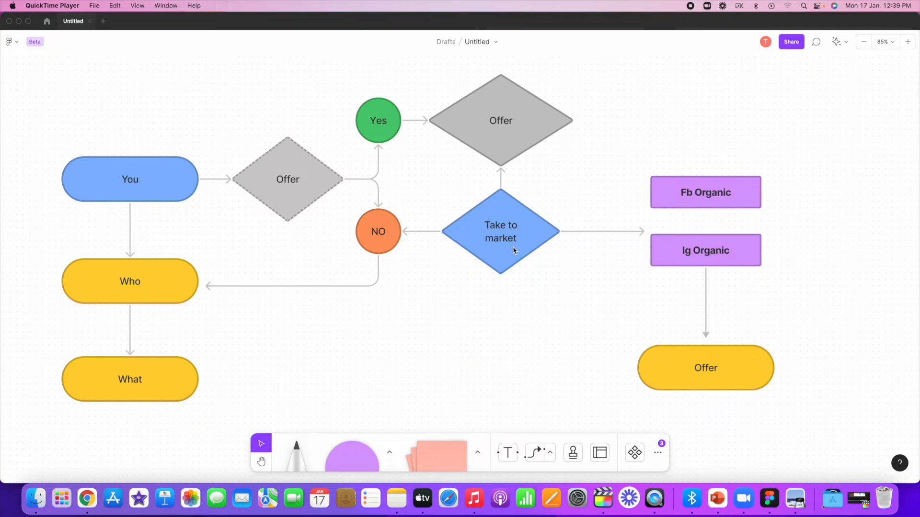
{"action": "mouse_move", "coordinate": [493, 212]}
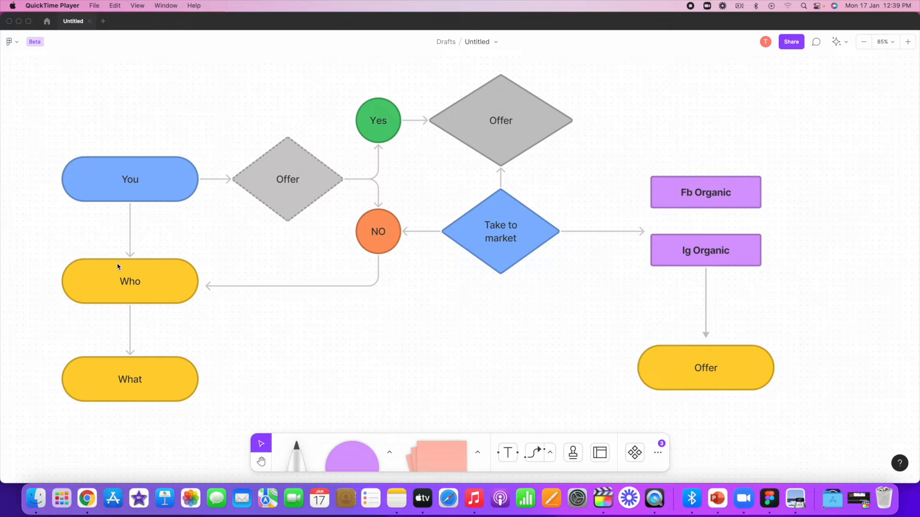
{"action": "mouse_move", "coordinate": [123, 315]}
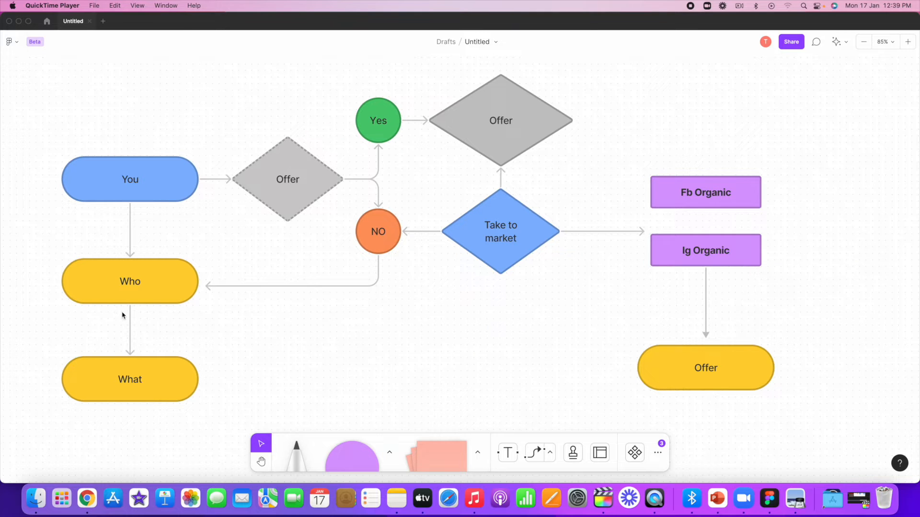
{"action": "mouse_move", "coordinate": [146, 341]}
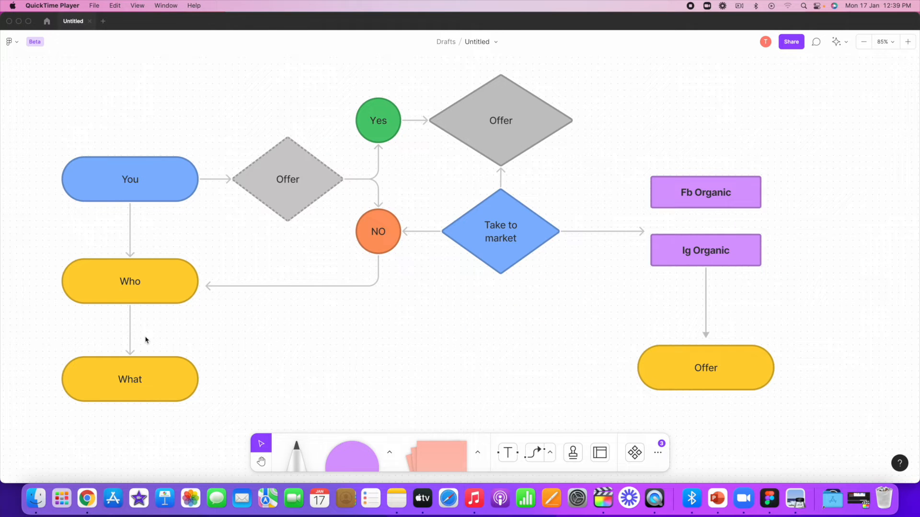
{"action": "mouse_move", "coordinate": [616, 197]}
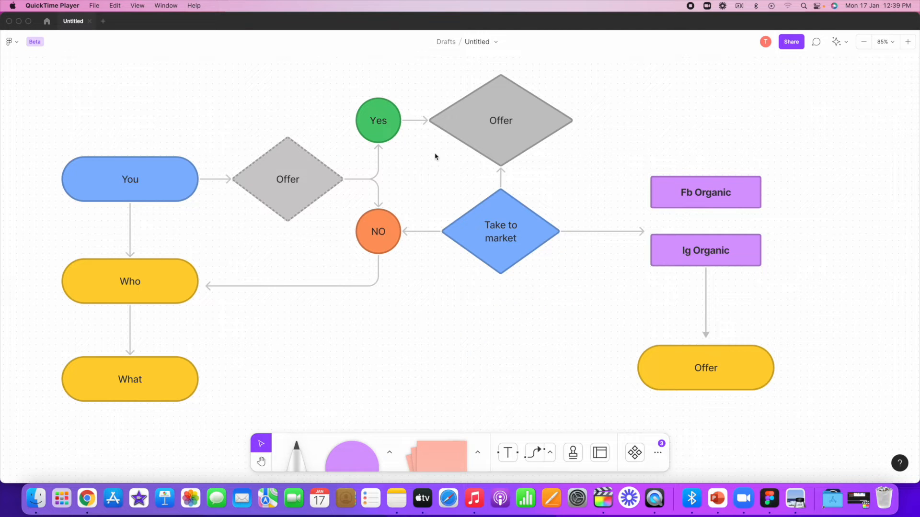
{"action": "mouse_move", "coordinate": [739, 178]}
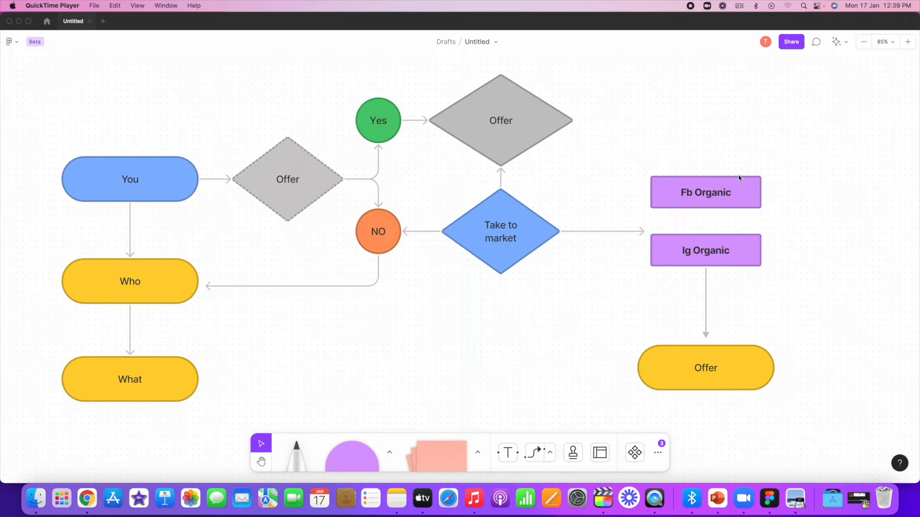
{"action": "mouse_move", "coordinate": [738, 215]}
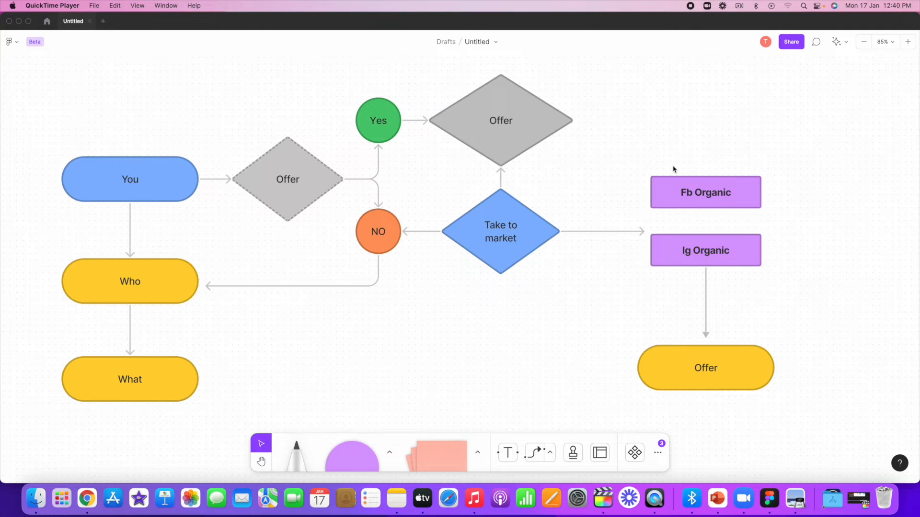
{"action": "mouse_move", "coordinate": [725, 187]}
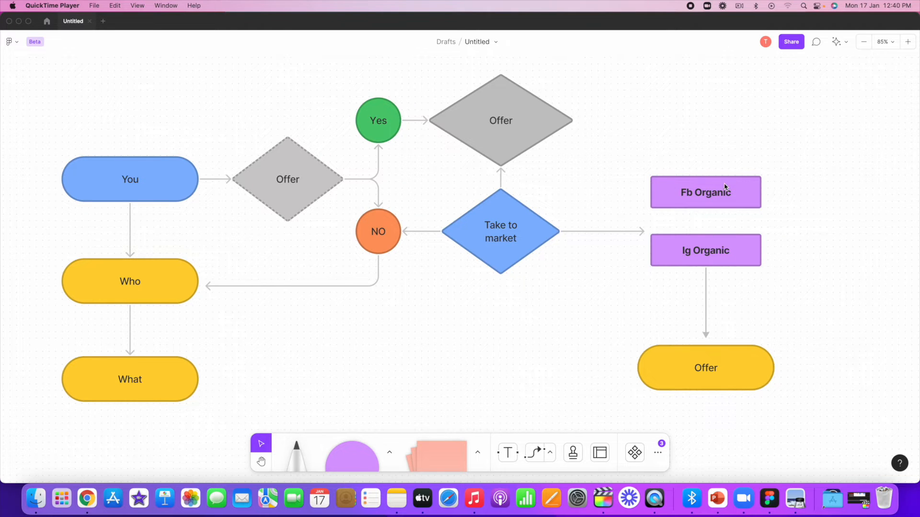
{"action": "mouse_move", "coordinate": [787, 347]}
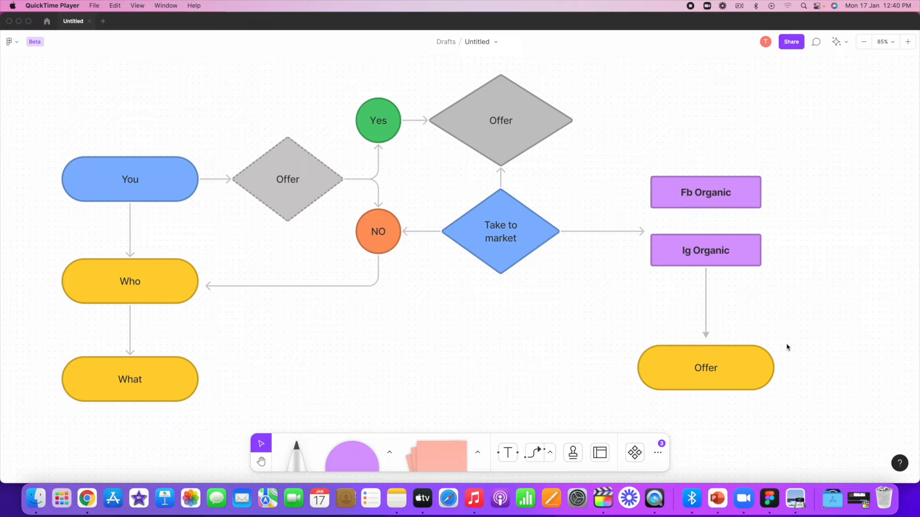
{"action": "mouse_move", "coordinate": [747, 377]}
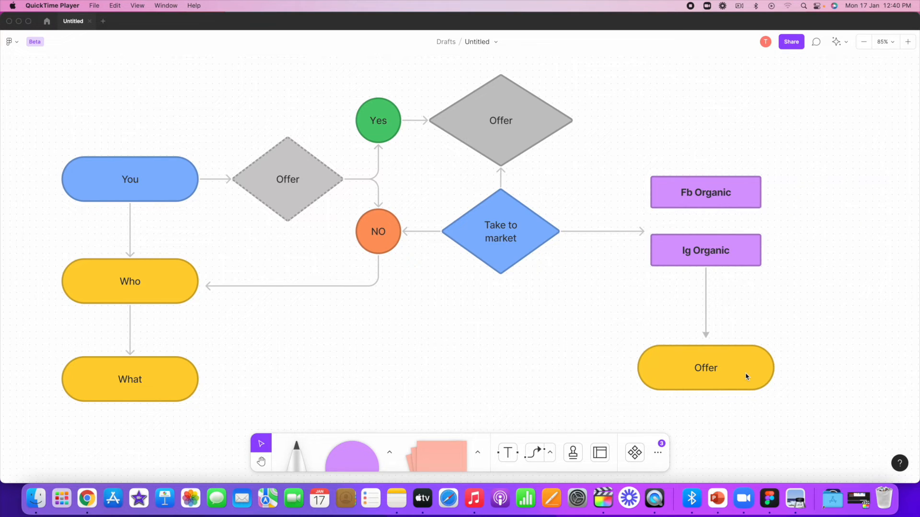
{"action": "mouse_move", "coordinate": [149, 276]}
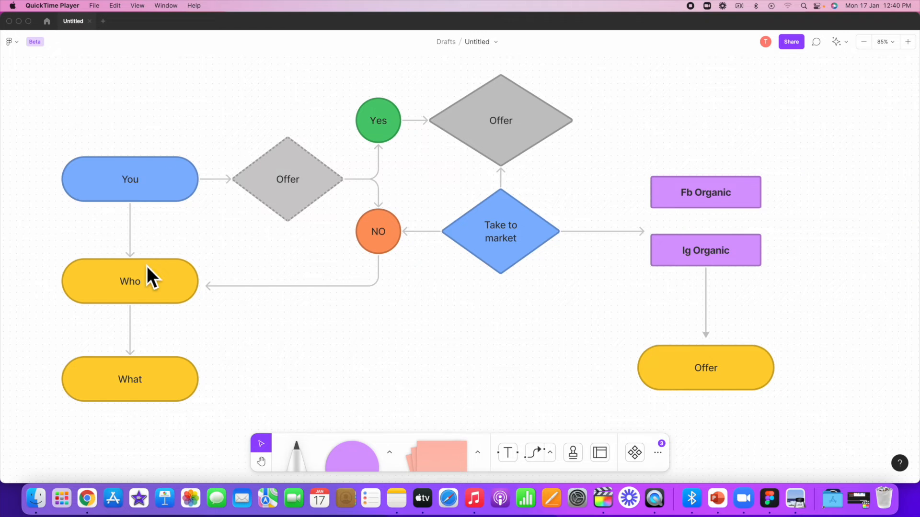
{"action": "mouse_move", "coordinate": [597, 352]}
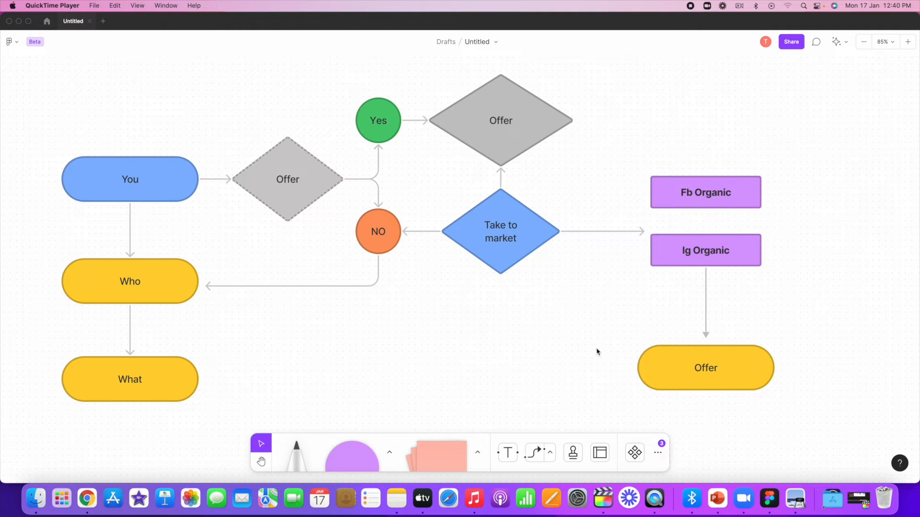
{"action": "mouse_move", "coordinate": [18, 397]}
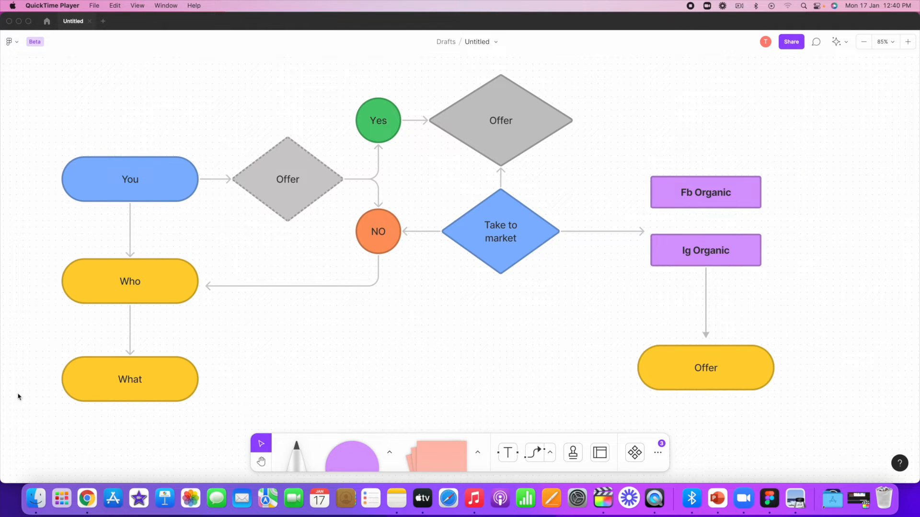
{"action": "mouse_move", "coordinate": [452, 363]}
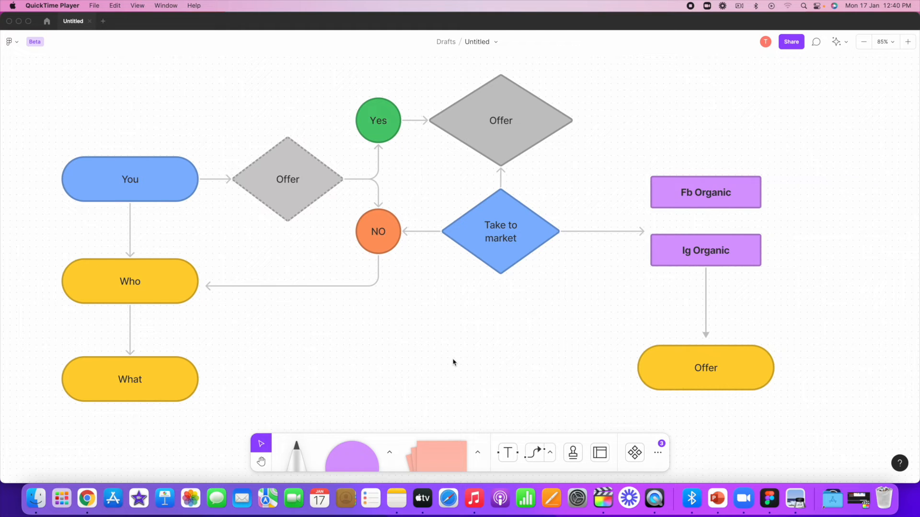
{"action": "mouse_move", "coordinate": [507, 453]}
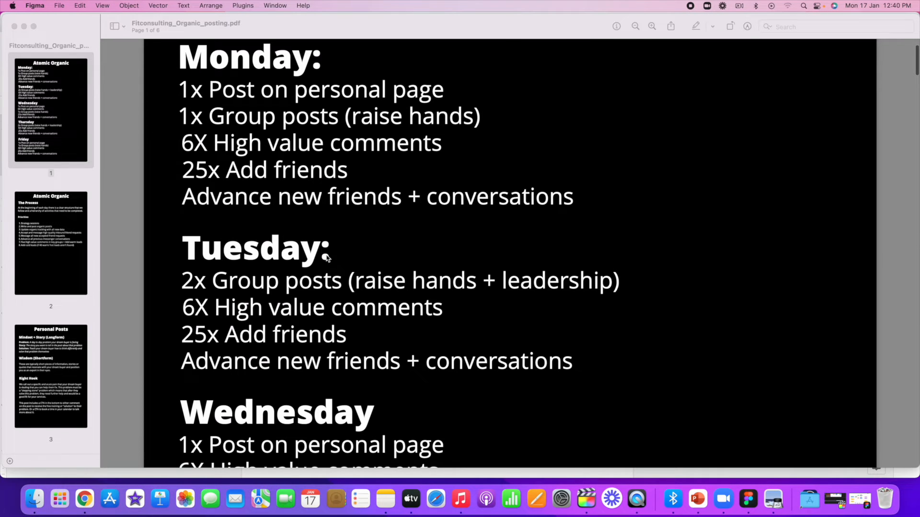
Read the Fitconsulting organic posting PDF's Monday-to-Friday schedule, then close it.
{"action": "scroll", "scroll_direction": "down", "scroll_amount": 3}
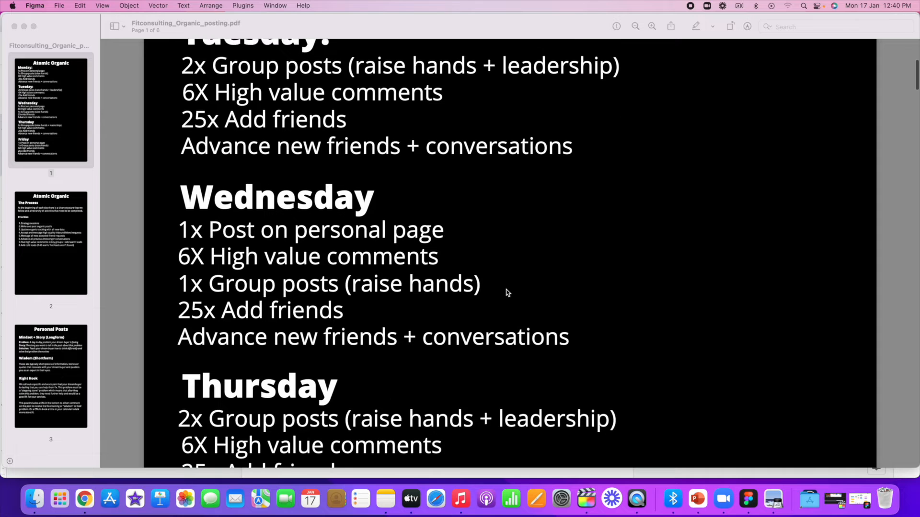
{"action": "scroll", "scroll_direction": "down", "scroll_amount": 3}
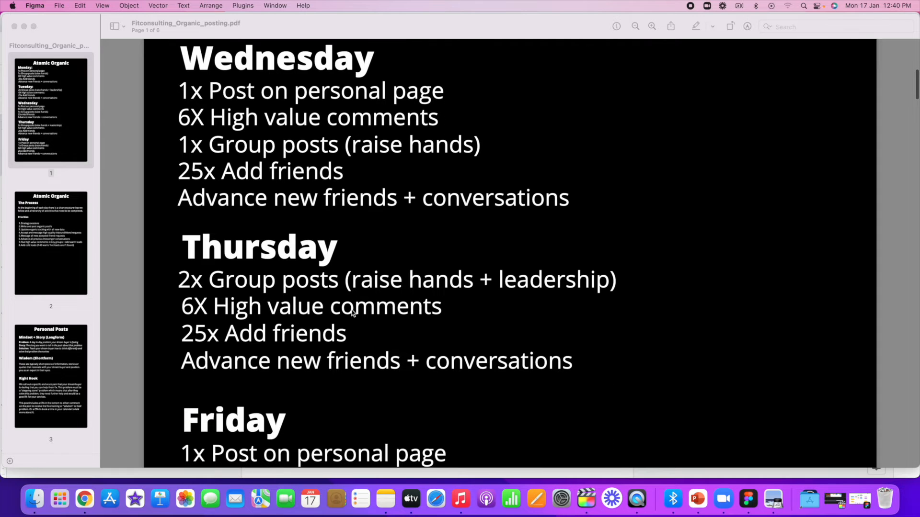
{"action": "left_click", "coordinate": [757, 499]}
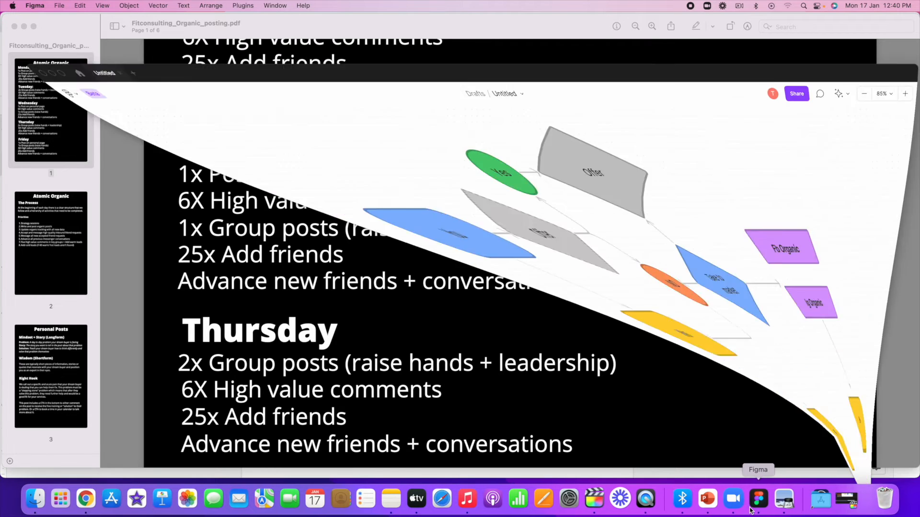
{"action": "left_click", "coordinate": [758, 499]}
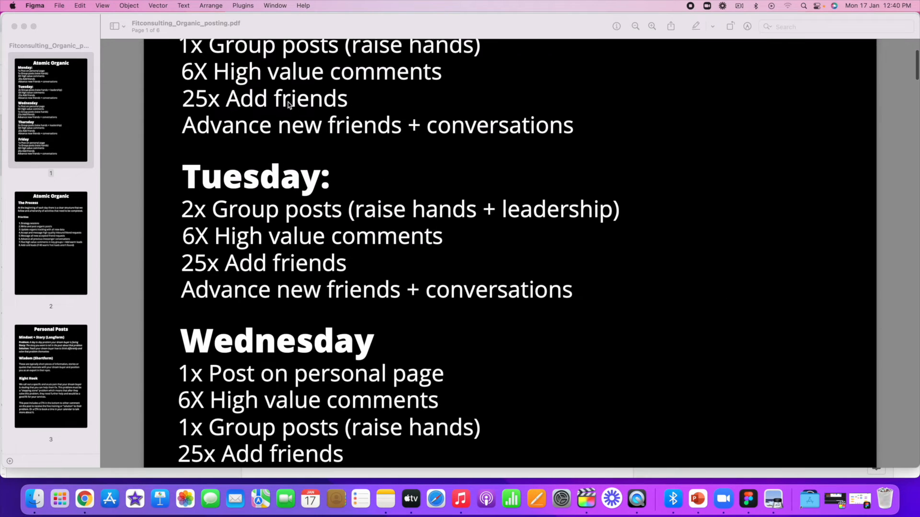
{"action": "scroll", "scroll_direction": "down", "scroll_amount": 3}
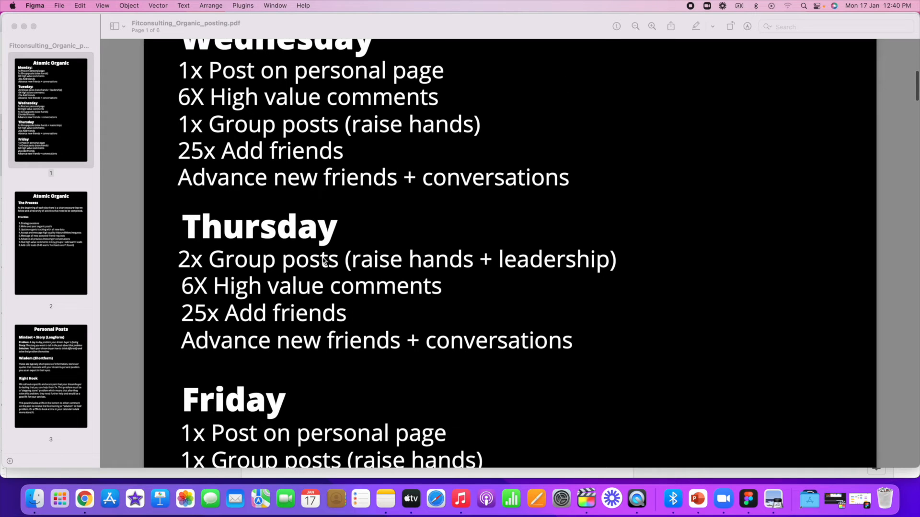
{"action": "scroll", "scroll_direction": "down", "scroll_amount": 3}
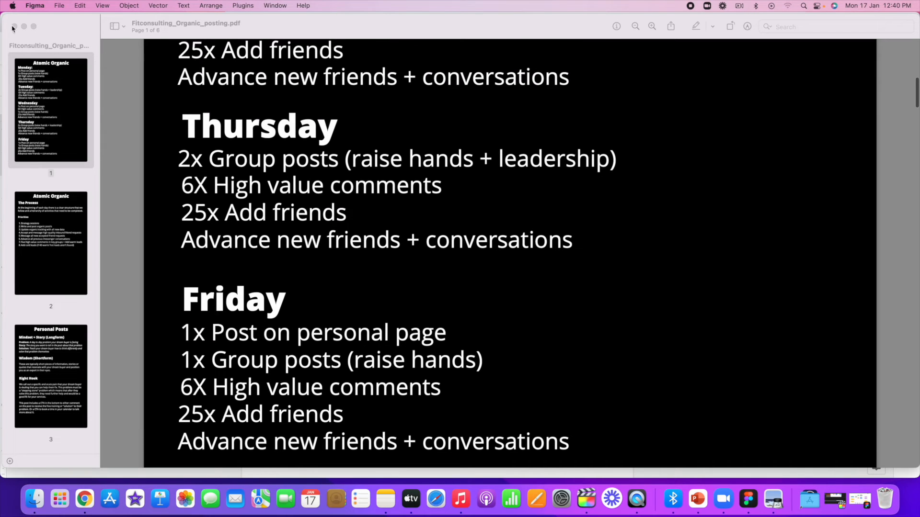
{"action": "mouse_move", "coordinate": [24, 27]}
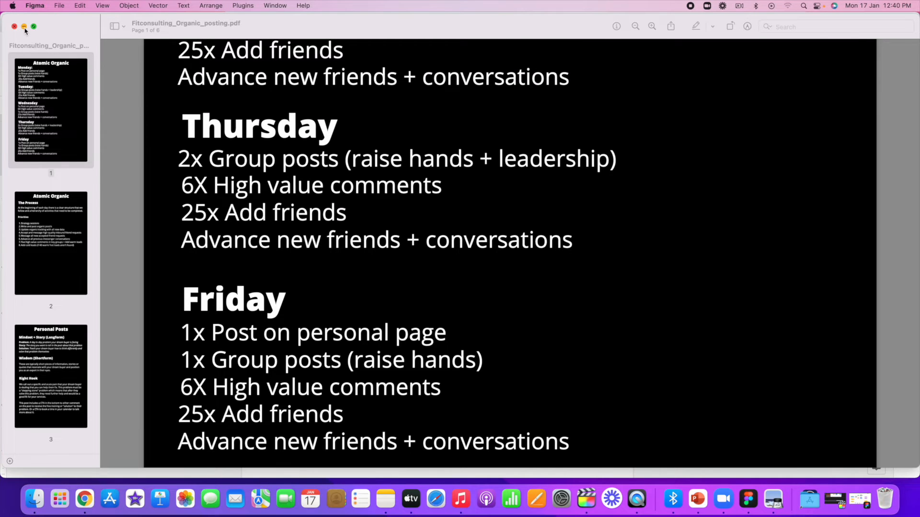
{"action": "left_click", "coordinate": [83, 499]}
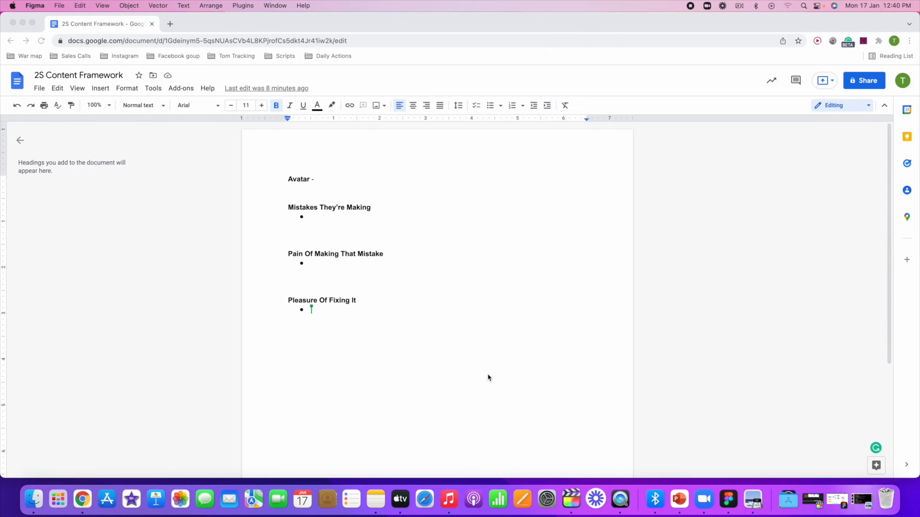
{"action": "mouse_move", "coordinate": [319, 182]}
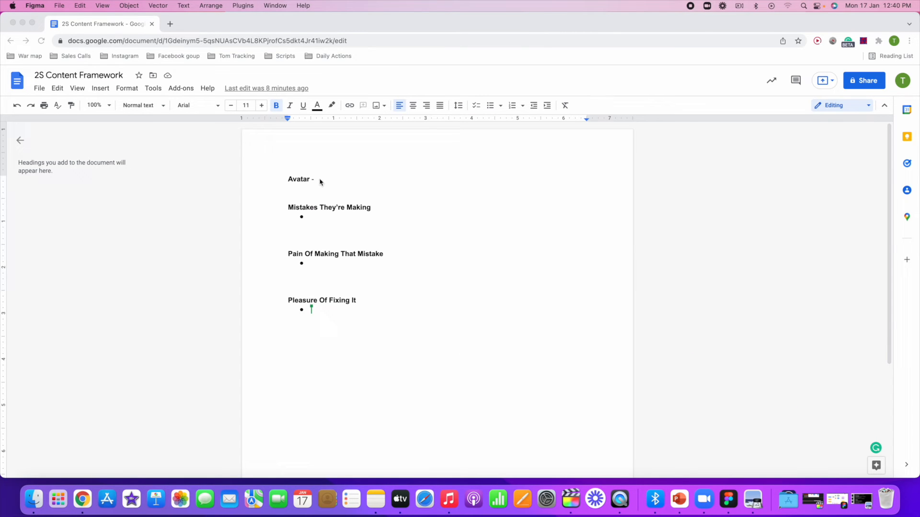
{"action": "mouse_move", "coordinate": [335, 220]}
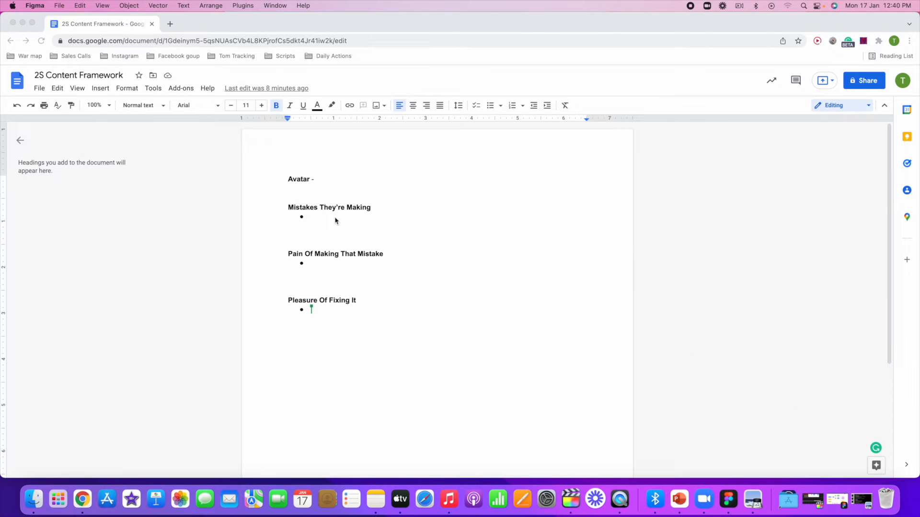
{"action": "mouse_move", "coordinate": [346, 397]}
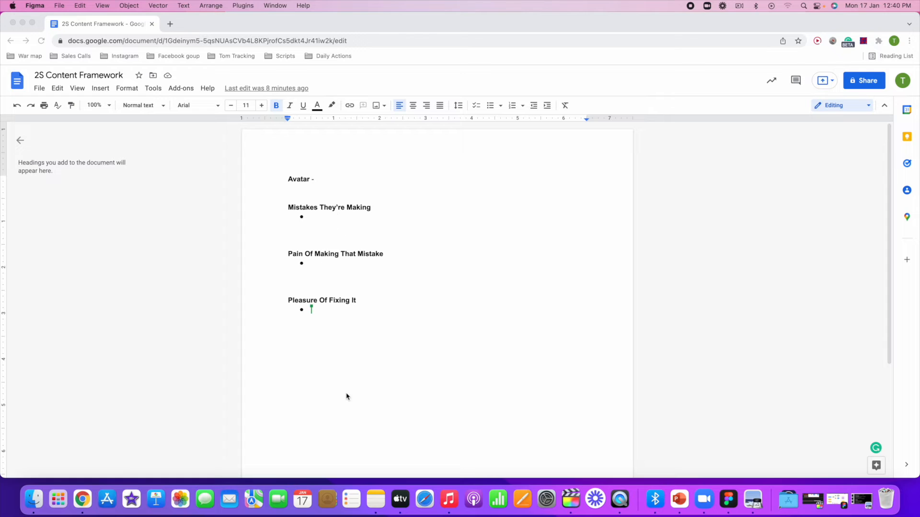
{"action": "mouse_move", "coordinate": [296, 207]}
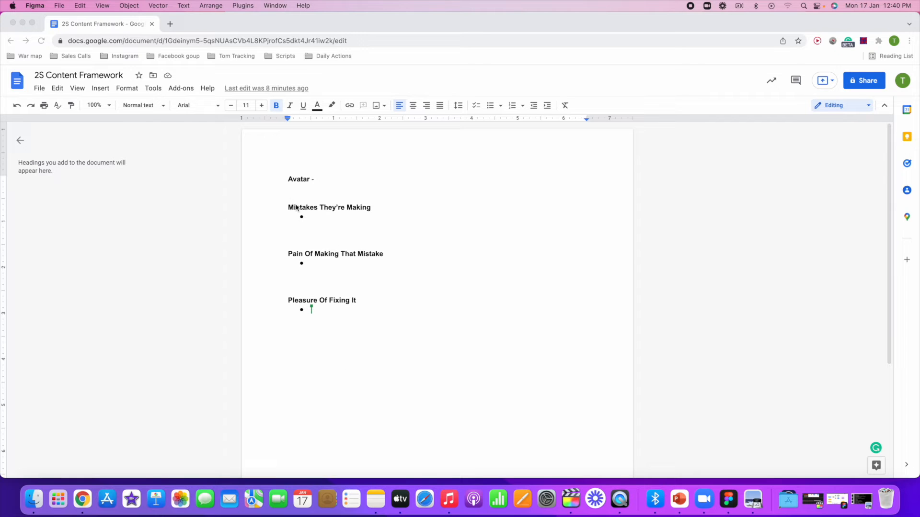
{"action": "mouse_move", "coordinate": [381, 222]}
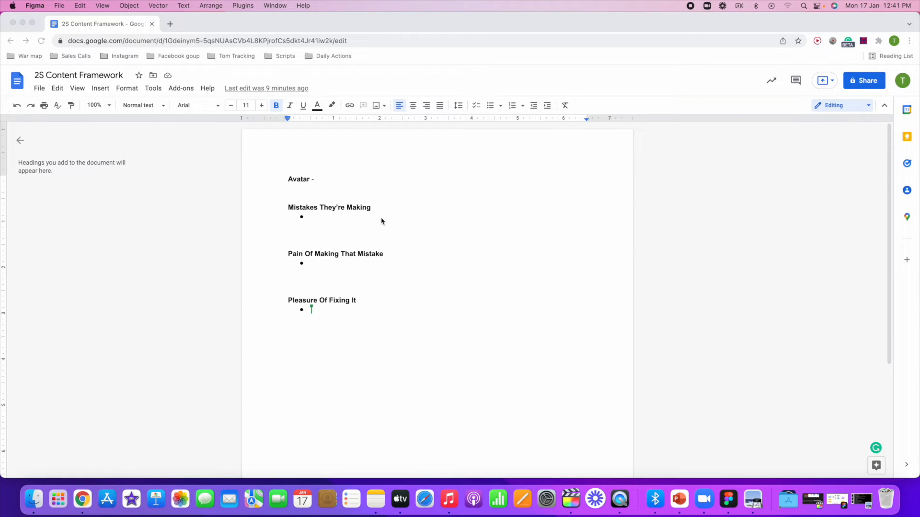
{"action": "mouse_move", "coordinate": [350, 217]}
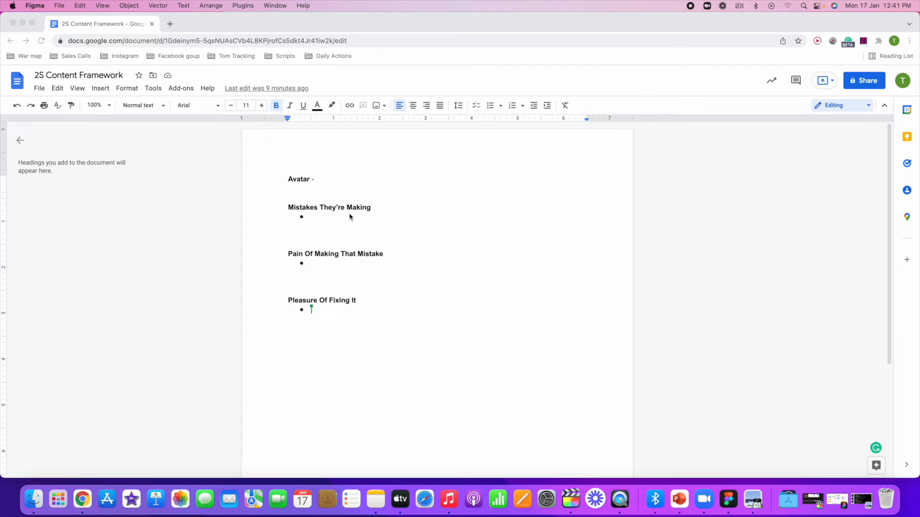
{"action": "mouse_move", "coordinate": [356, 229]}
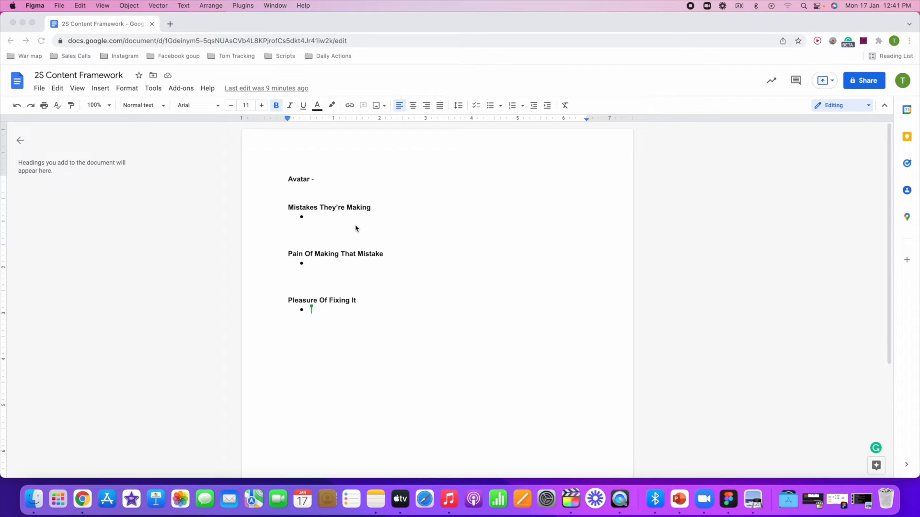
{"action": "mouse_move", "coordinate": [354, 213]}
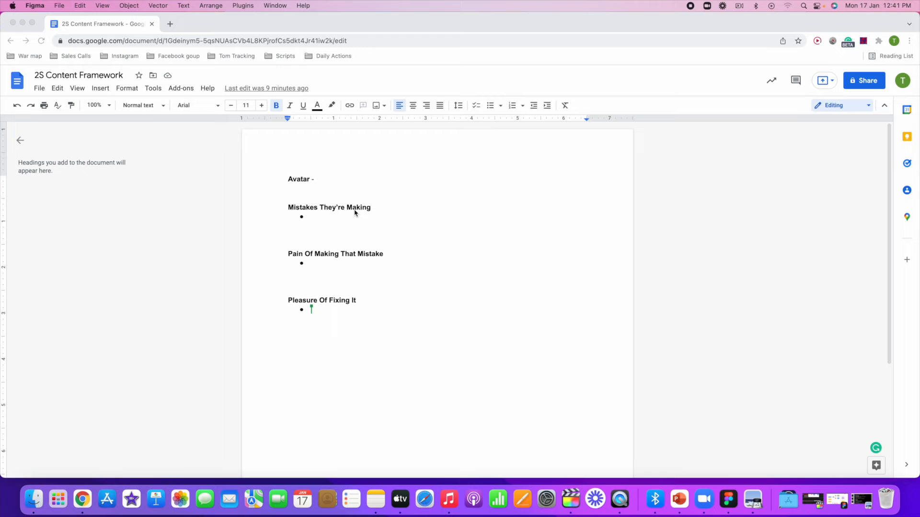
{"action": "mouse_move", "coordinate": [330, 224]}
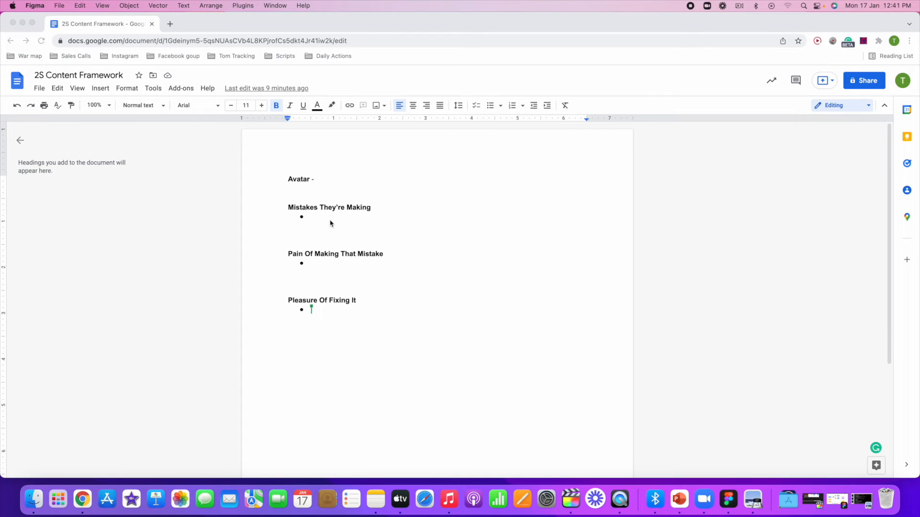
{"action": "mouse_move", "coordinate": [365, 285]}
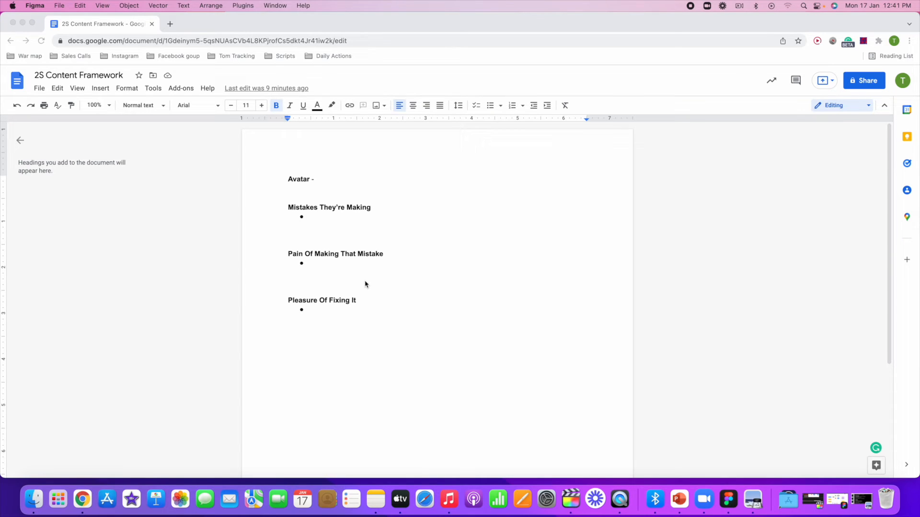
{"action": "mouse_move", "coordinate": [375, 296]}
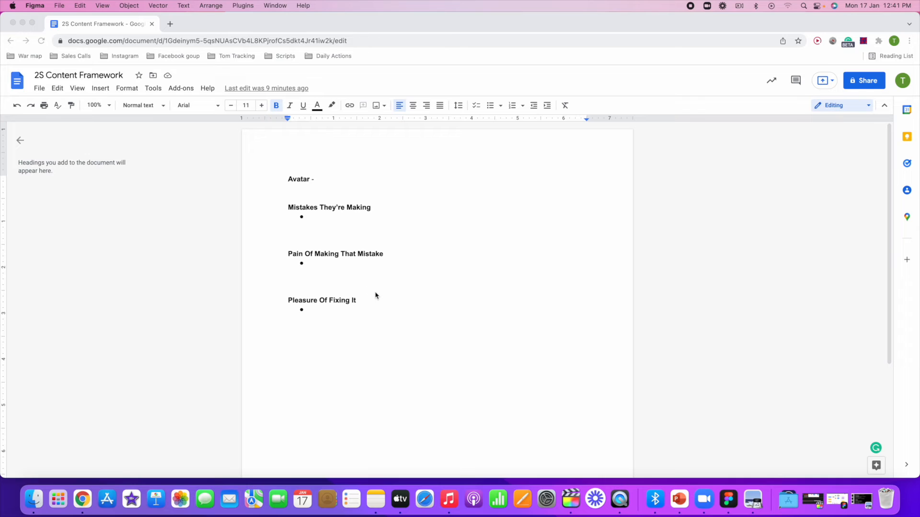
{"action": "mouse_move", "coordinate": [326, 322]}
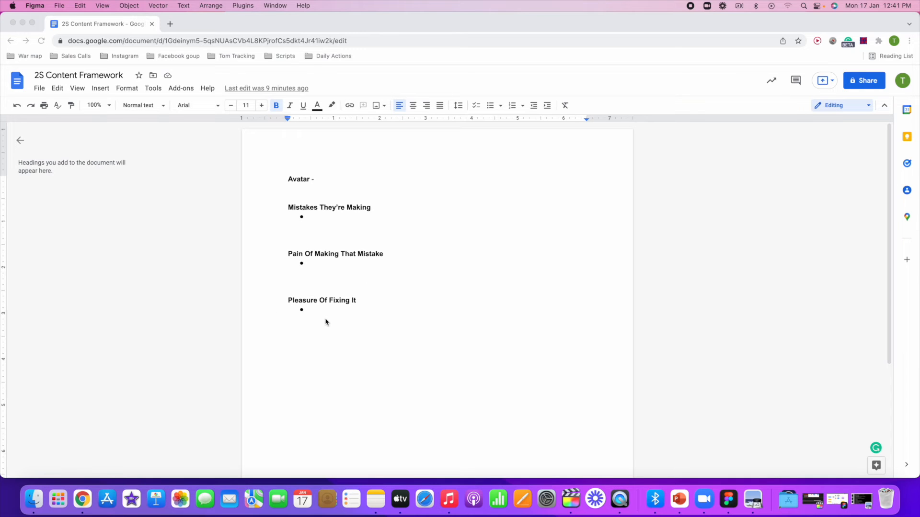
{"action": "mouse_move", "coordinate": [326, 313]}
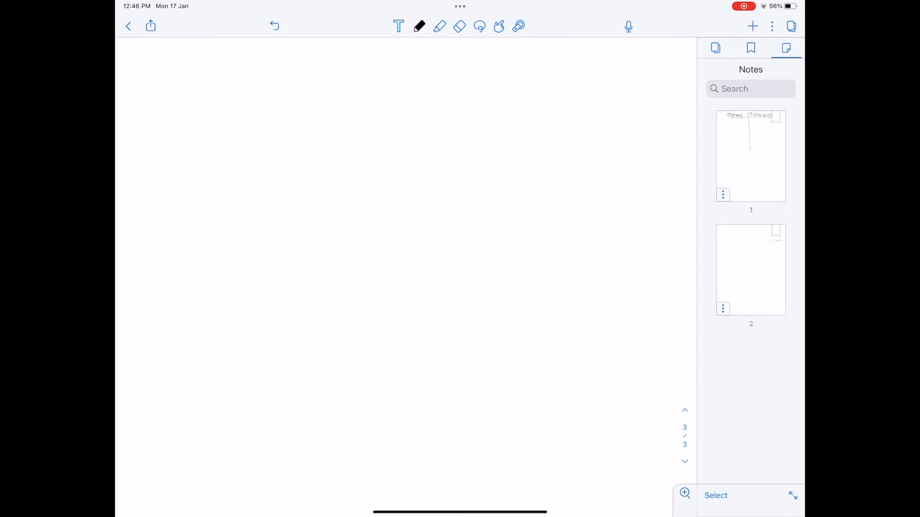
Switch from the Google Doc to the away/towards notes in GoodNotes on the iPad.
{"action": "left_click", "coordinate": [791, 26]}
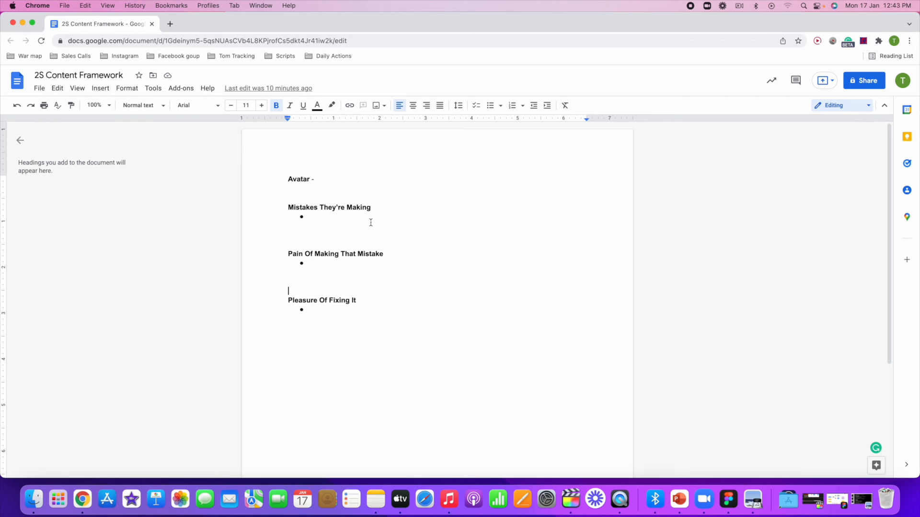
{"action": "mouse_move", "coordinate": [768, 515]}
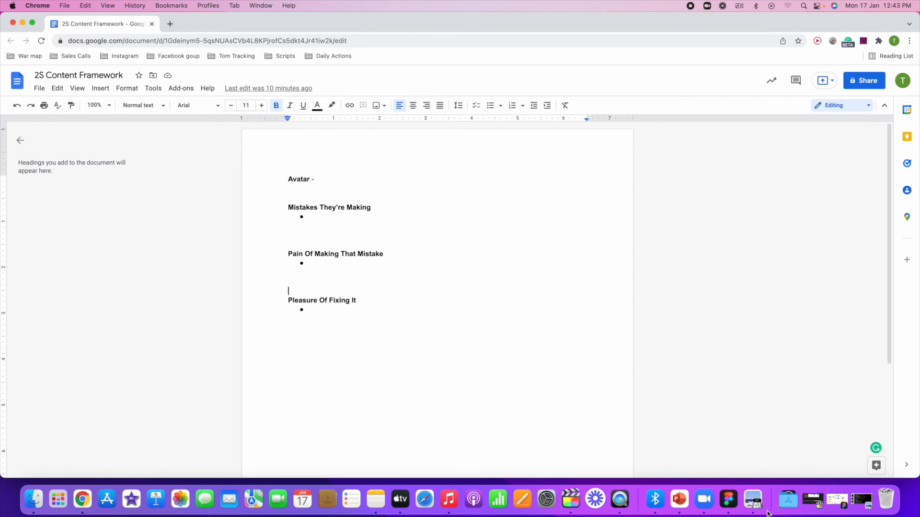
Bring the FigJam niche-and-offer flowchart back to the front from the Dock.
{"action": "left_click", "coordinate": [747, 499]}
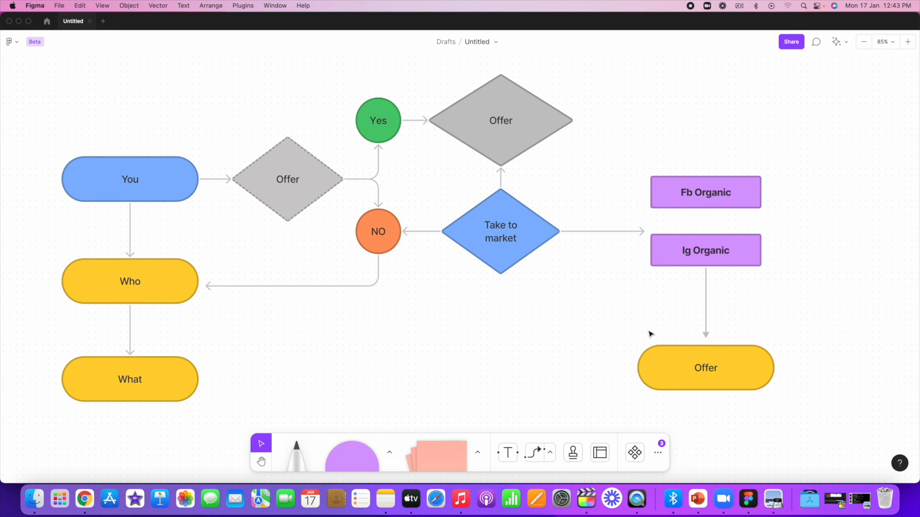
{"action": "mouse_move", "coordinate": [743, 378]}
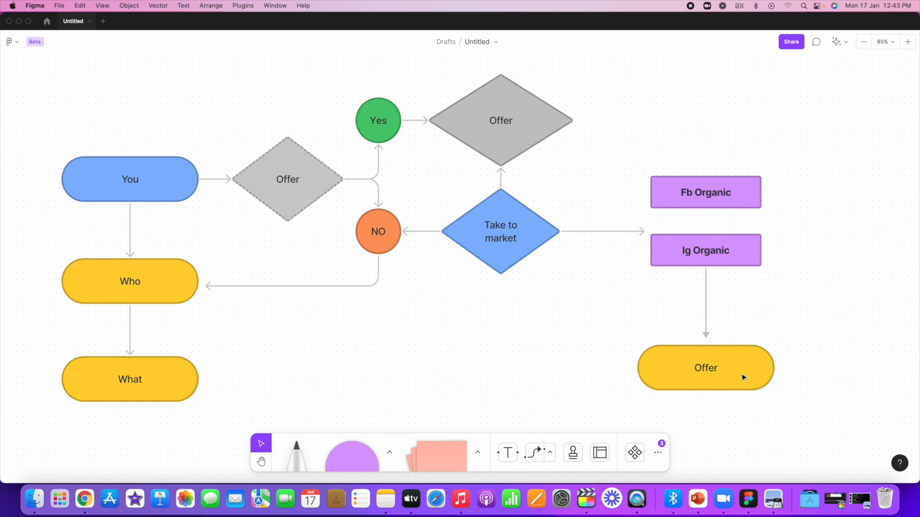
{"action": "mouse_move", "coordinate": [489, 75]}
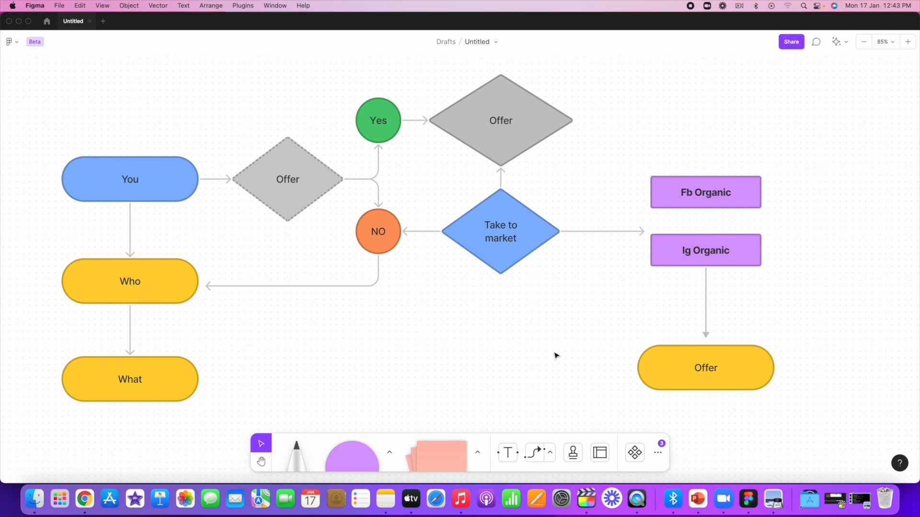
{"action": "mouse_move", "coordinate": [686, 269]}
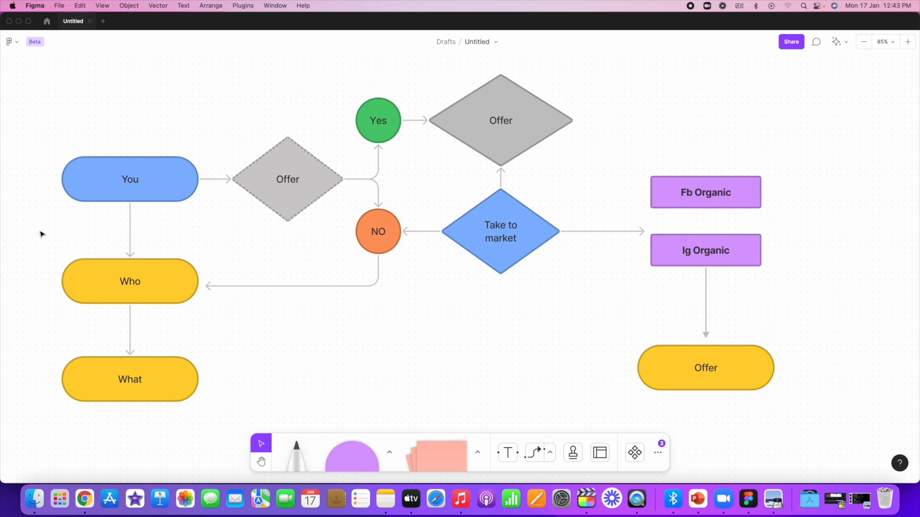
{"action": "mouse_move", "coordinate": [140, 189]}
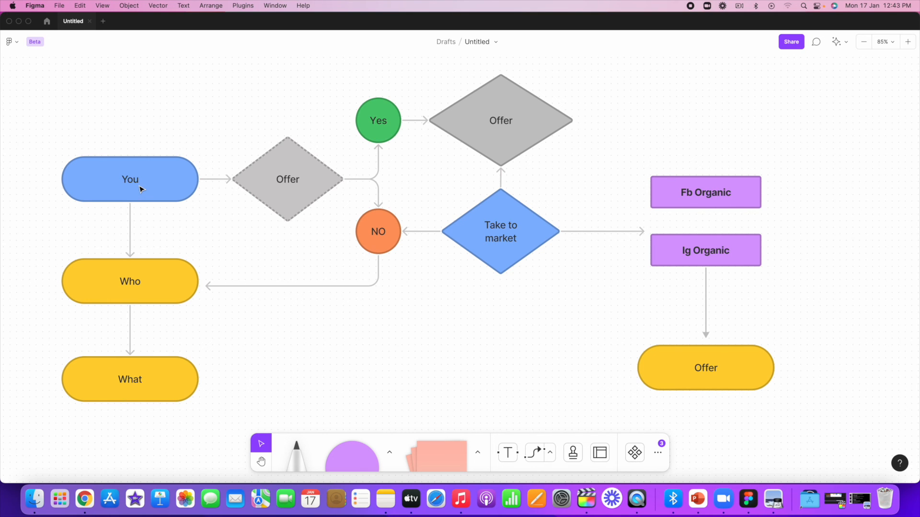
{"action": "mouse_move", "coordinate": [152, 272]}
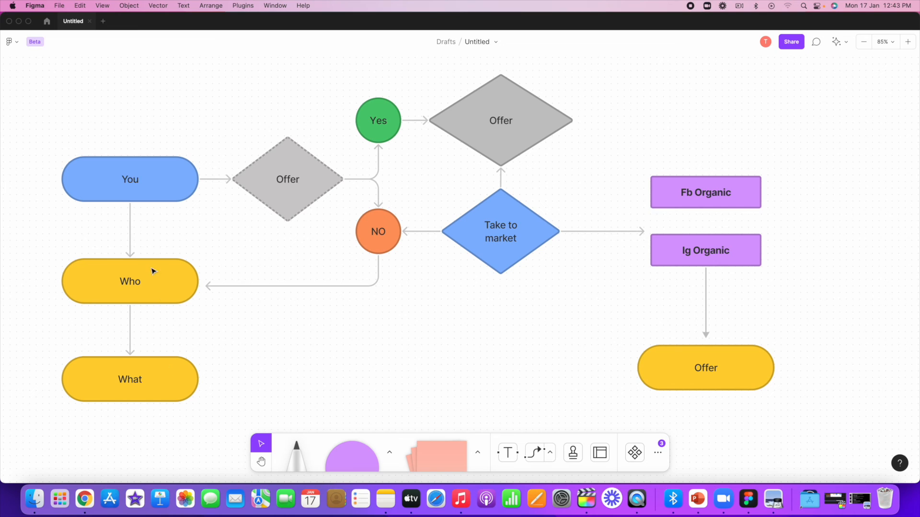
{"action": "mouse_move", "coordinate": [146, 391]}
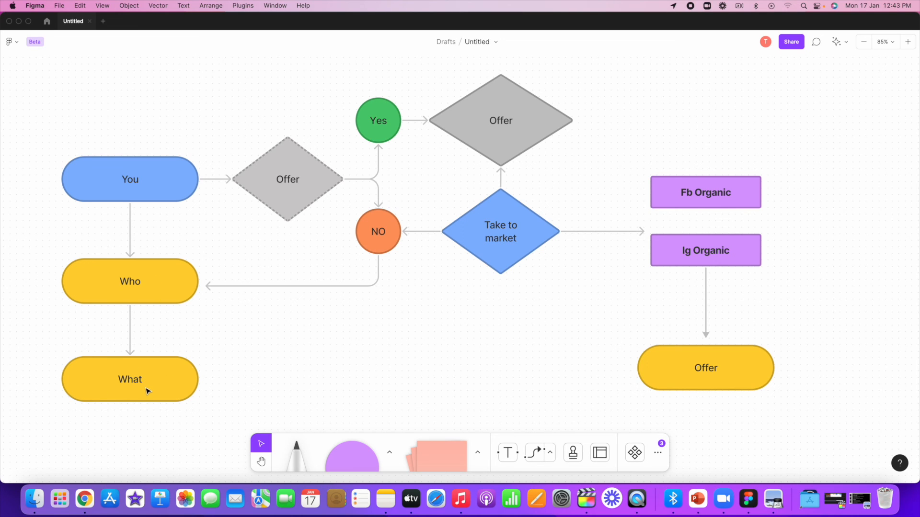
{"action": "mouse_move", "coordinate": [292, 154]}
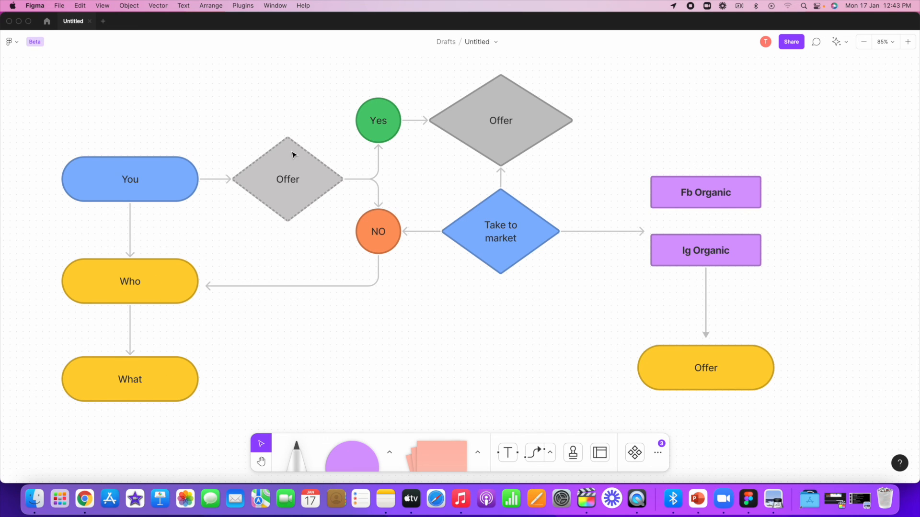
{"action": "mouse_move", "coordinate": [317, 186]}
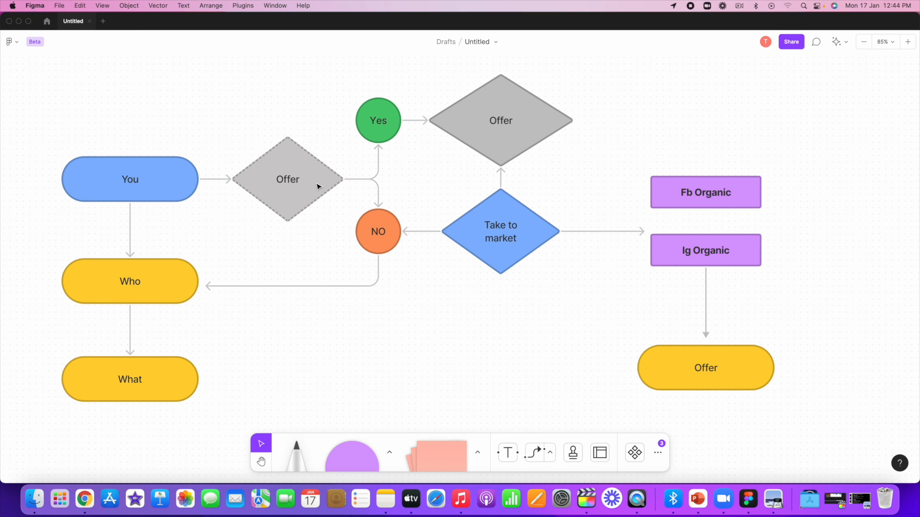
{"action": "mouse_move", "coordinate": [309, 184]}
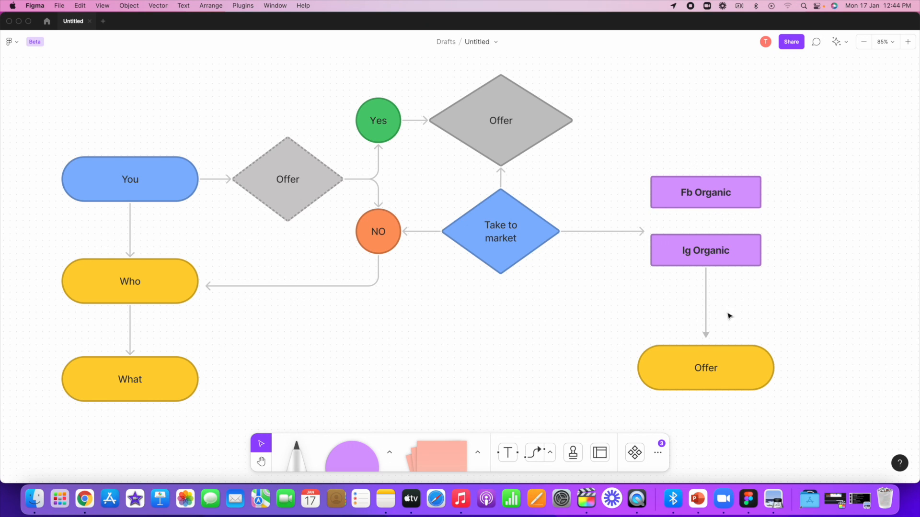
{"action": "mouse_move", "coordinate": [730, 238]}
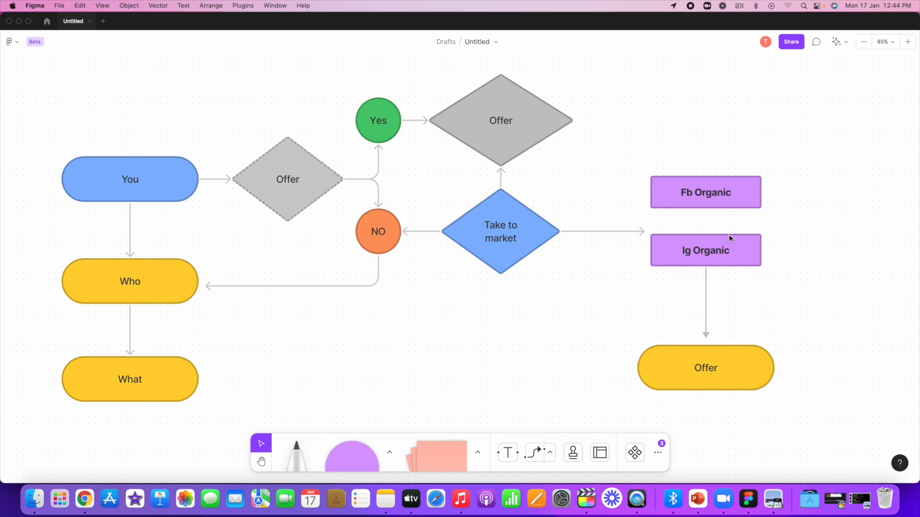